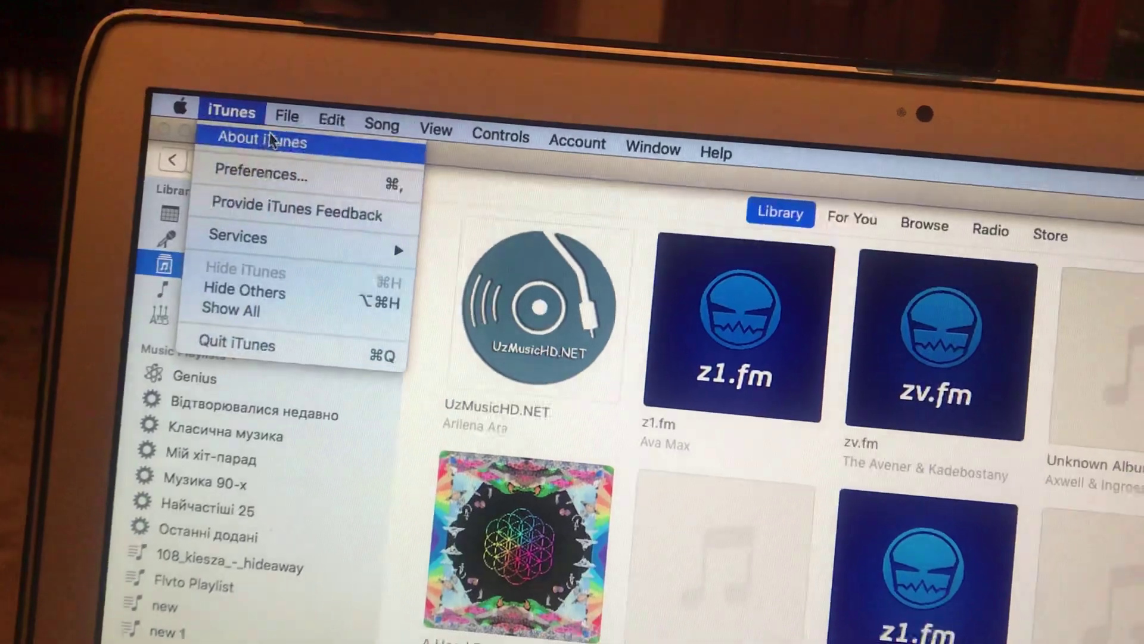
Choose About iTunes from the iTunes menu to display the installed version details.
{"action": "left_click", "coordinate": [259, 141]}
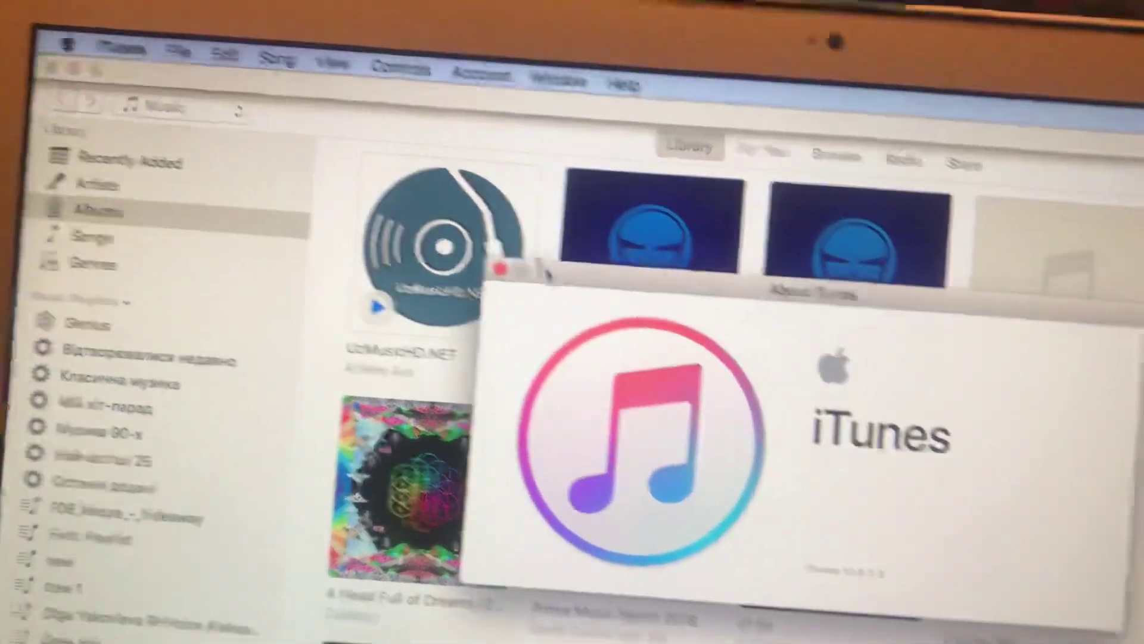